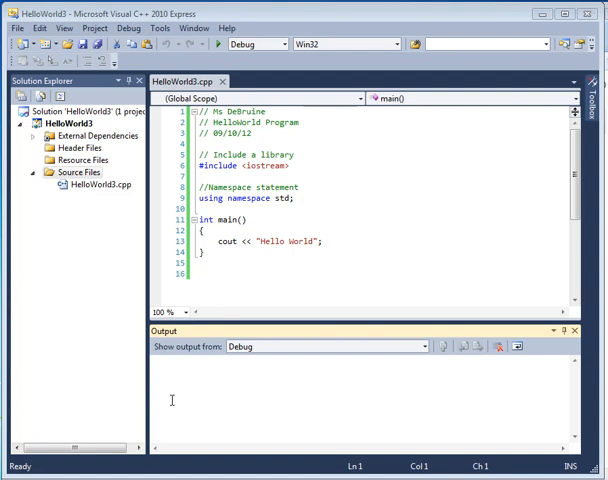
pyautogui.moveTo(312, 266)
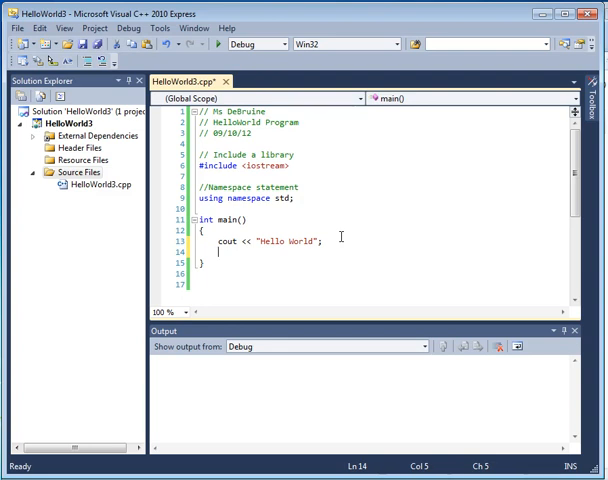
# - Write system("PAUSE") on the new line after the Hello World output in main
pyautogui.write('s')
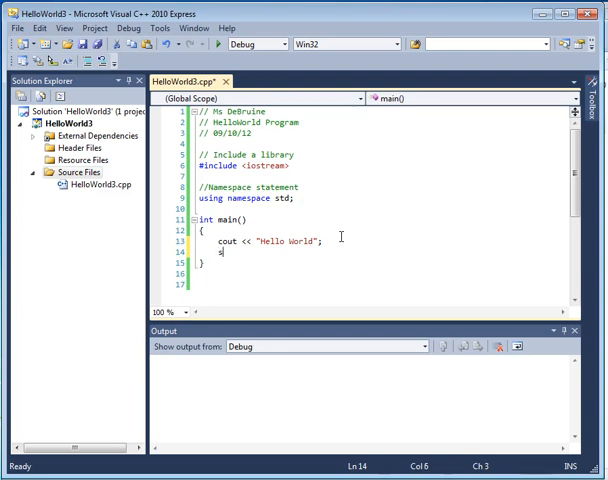
pyautogui.write('system')
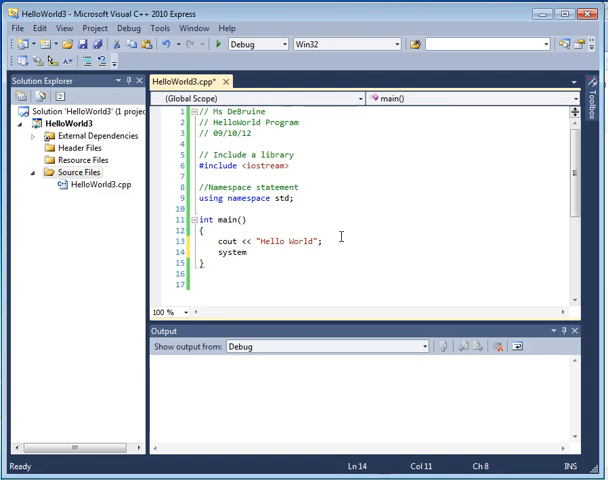
pyautogui.write('()')
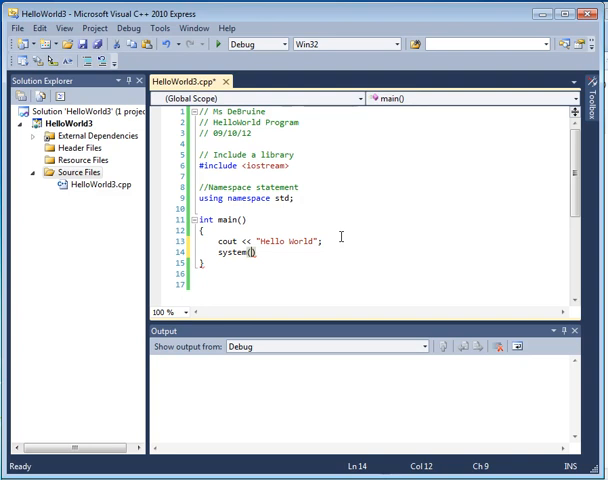
pyautogui.write('"')
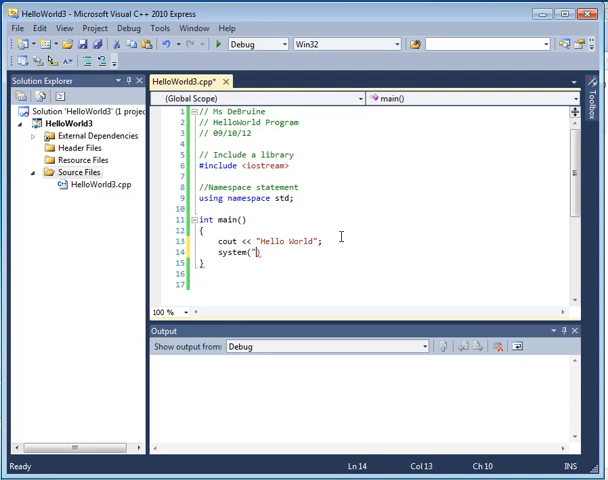
pyautogui.write('PAU')
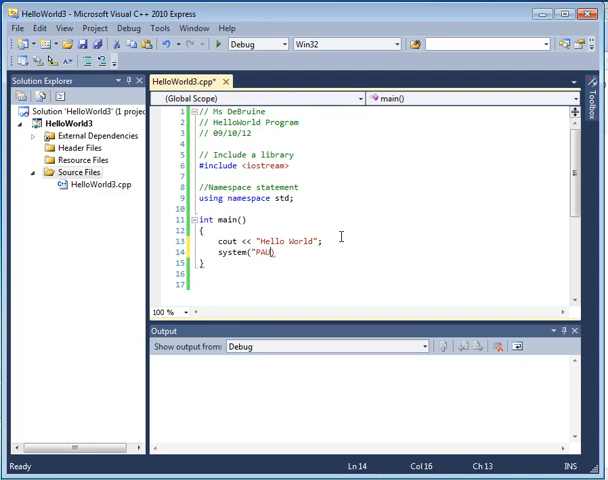
pyautogui.write('SE")')
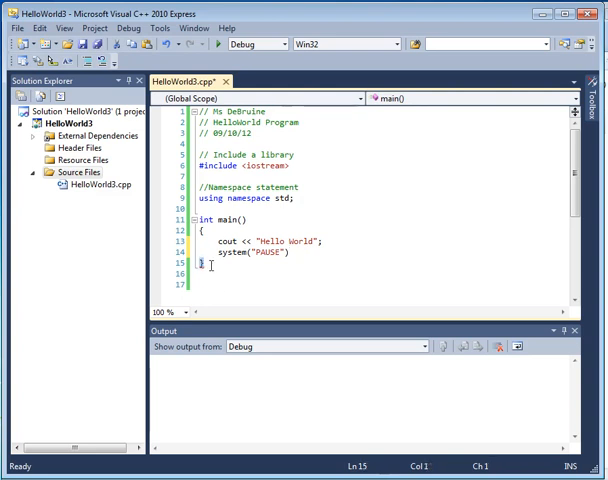
pyautogui.moveTo(208, 268)
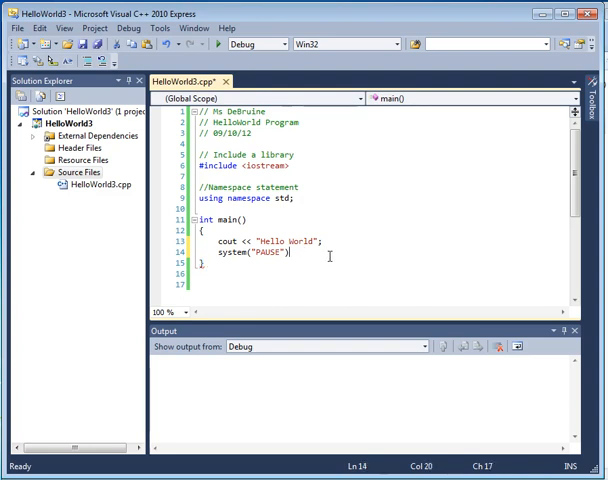
# - Terminate system("PAUSE") with a semicolon and save HelloWorld3.cpp
pyautogui.write(';')
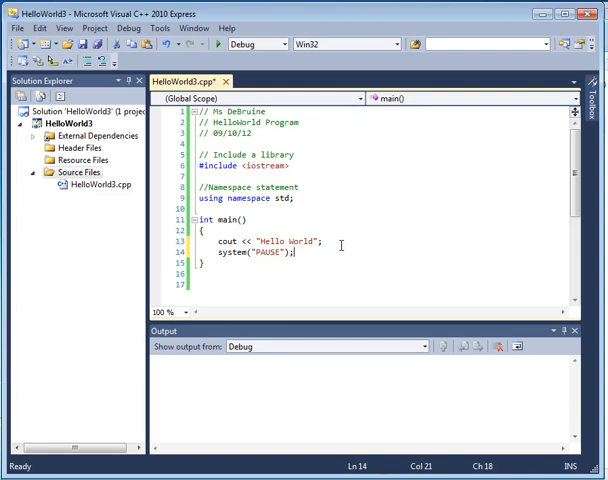
pyautogui.click(16, 28)
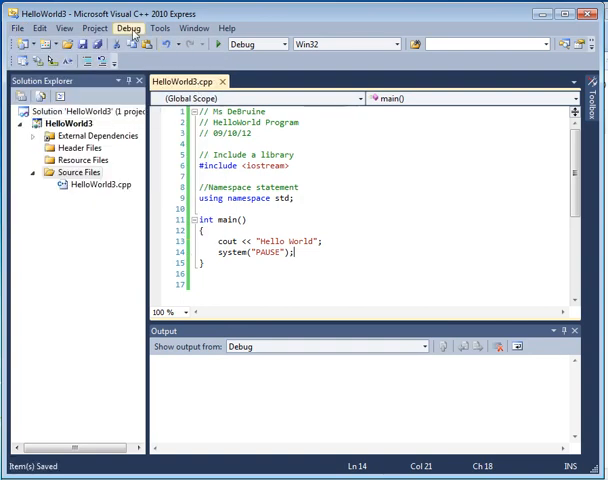
# - Build the HelloWorld3 solution via Debug > Build Solution, getting 1 succeeded, 0 failed
pyautogui.click(132, 28)
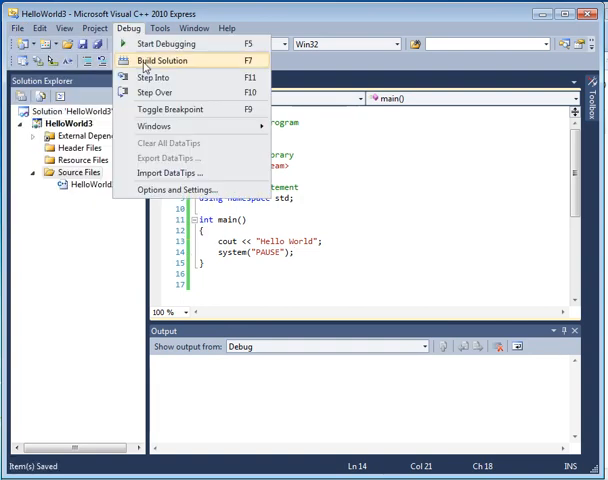
pyautogui.click(162, 60)
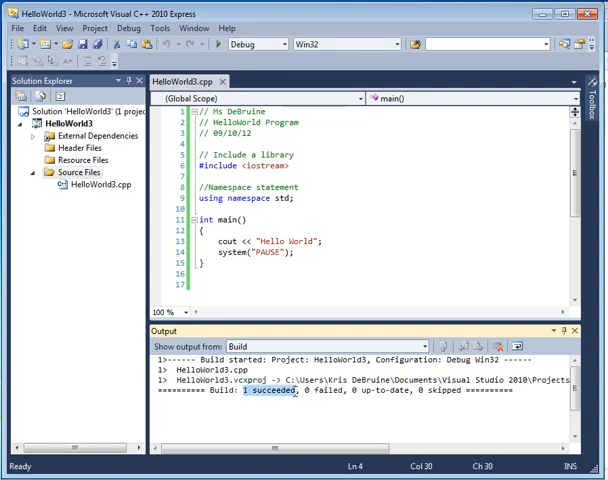
pyautogui.moveTo(128, 28)
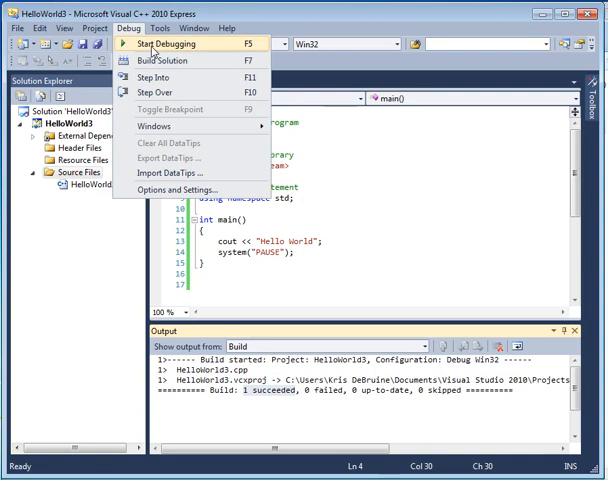
# - Start HelloWorld3 with debugging so the console shows Hello World and waits for a key
pyautogui.click(164, 44)
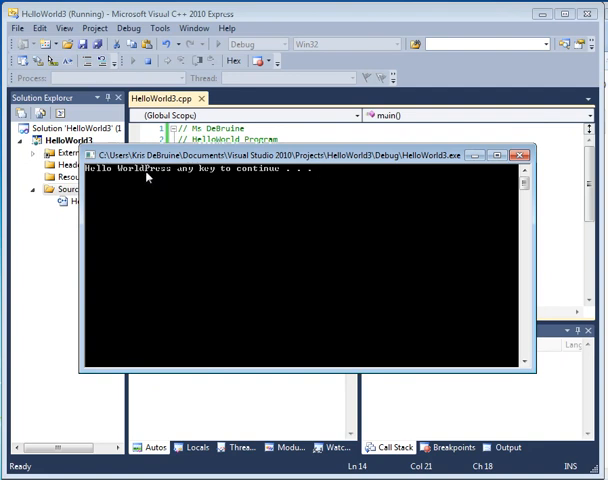
pyautogui.moveTo(146, 176)
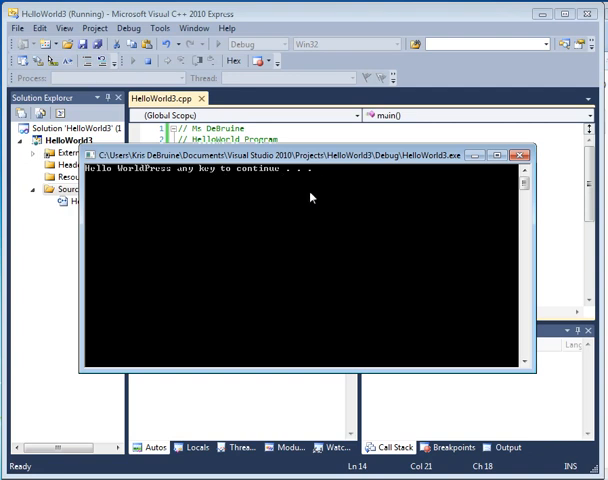
pyautogui.moveTo(316, 196)
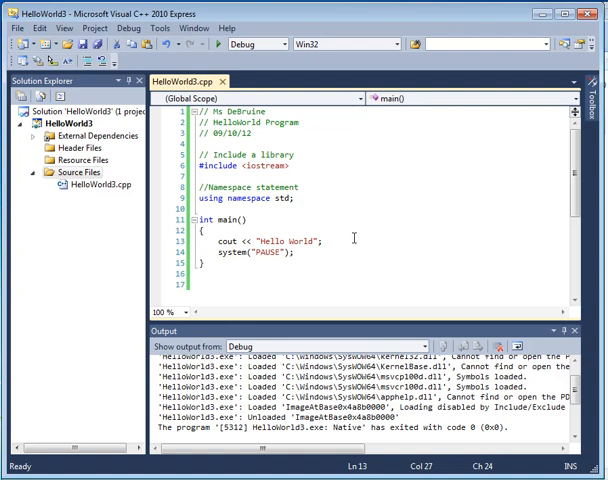
pyautogui.moveTo(338, 242)
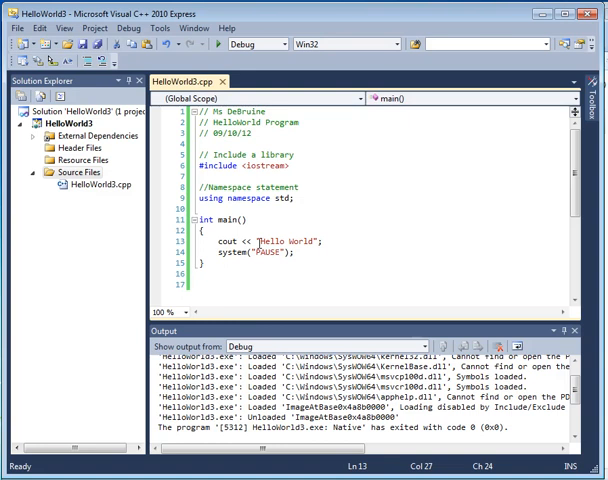
pyautogui.doubleClick(288, 240)
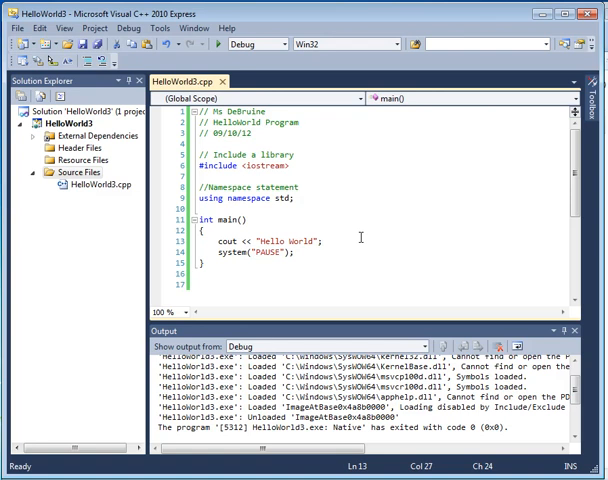
pyautogui.moveTo(372, 228)
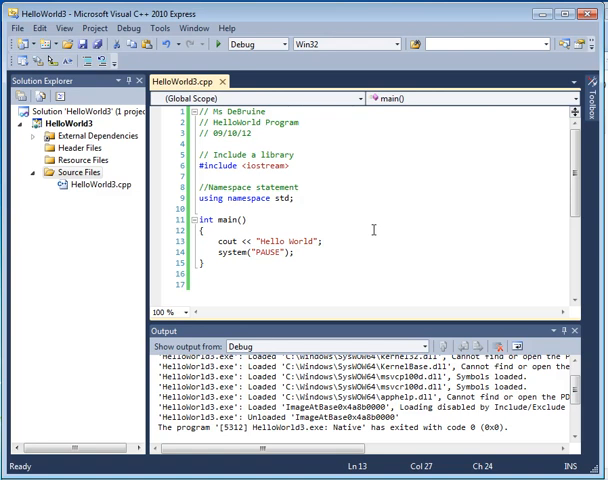